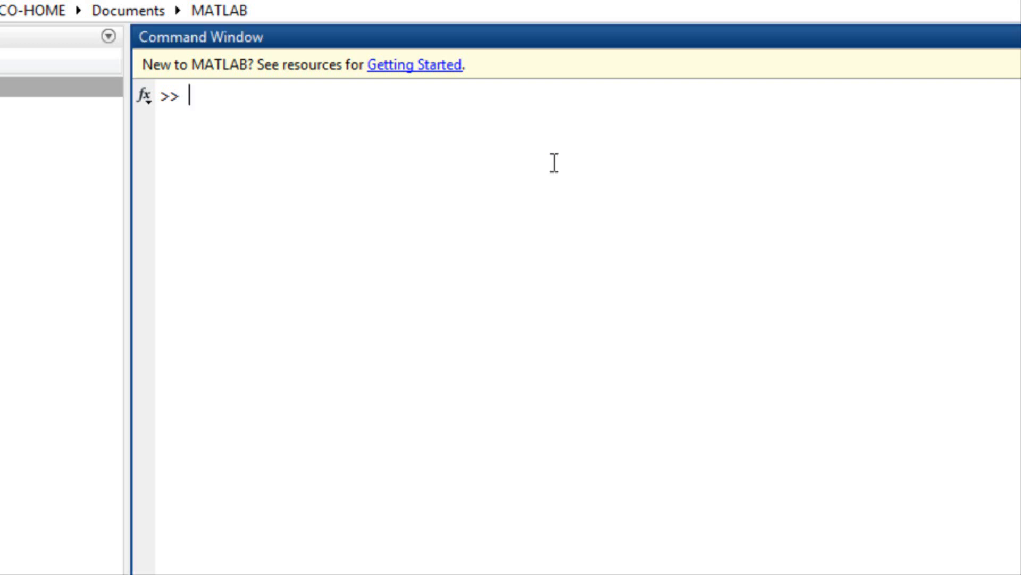
Run a help request in the Command Window and read through its output
text(run im)
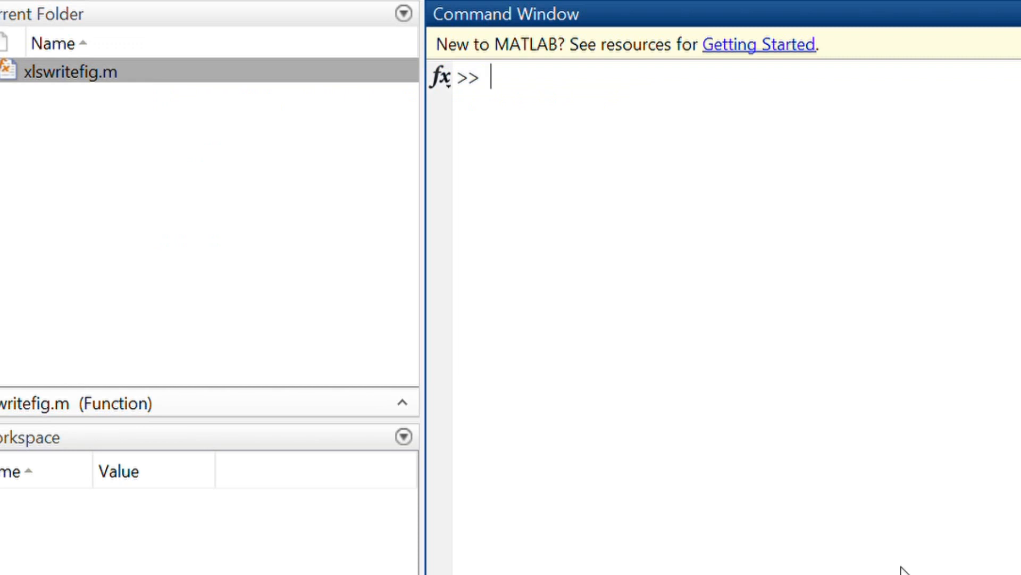
mouse_move(887, 425)
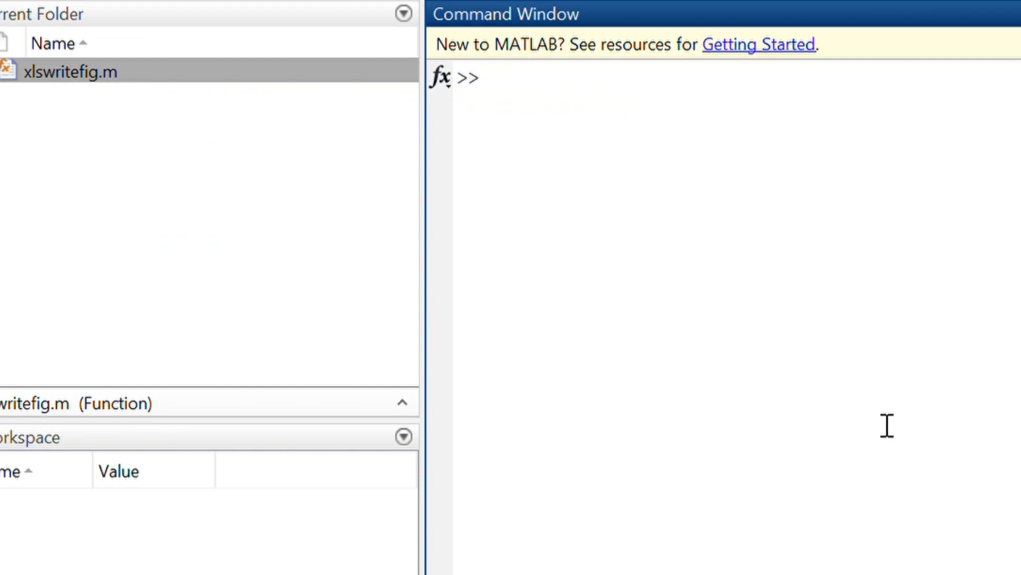
text(help)
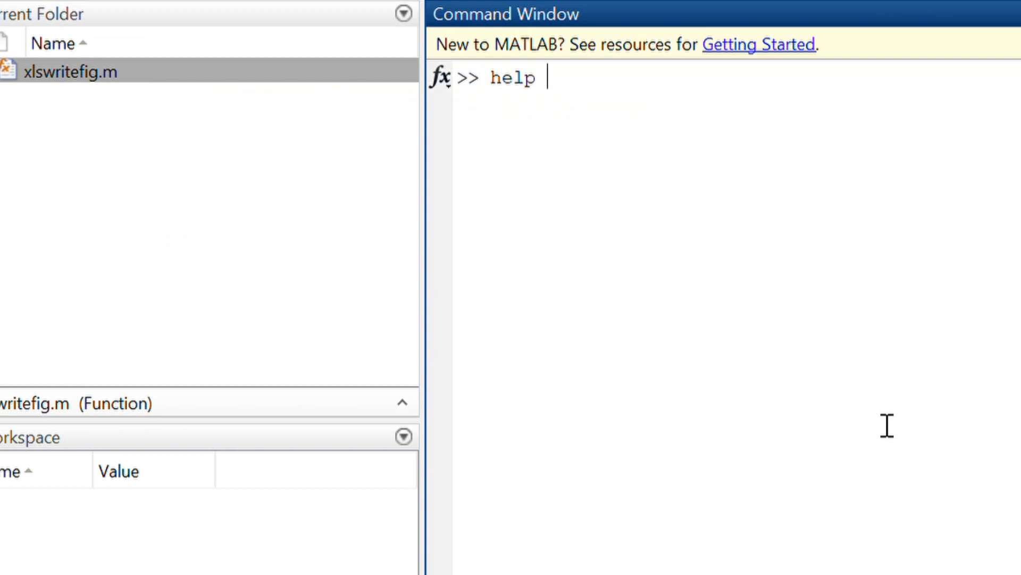
key(enter)
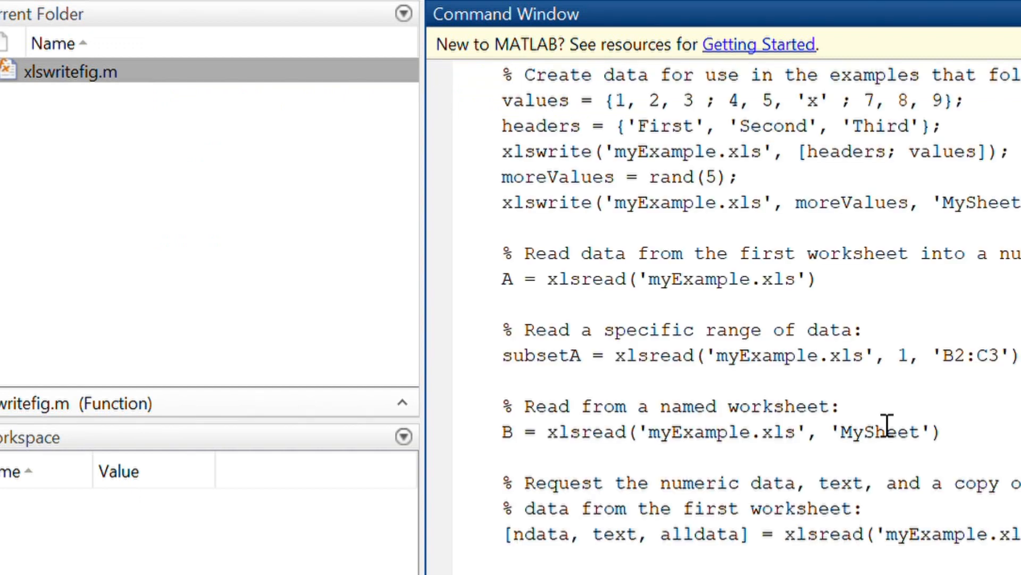
scroll(down, 3)
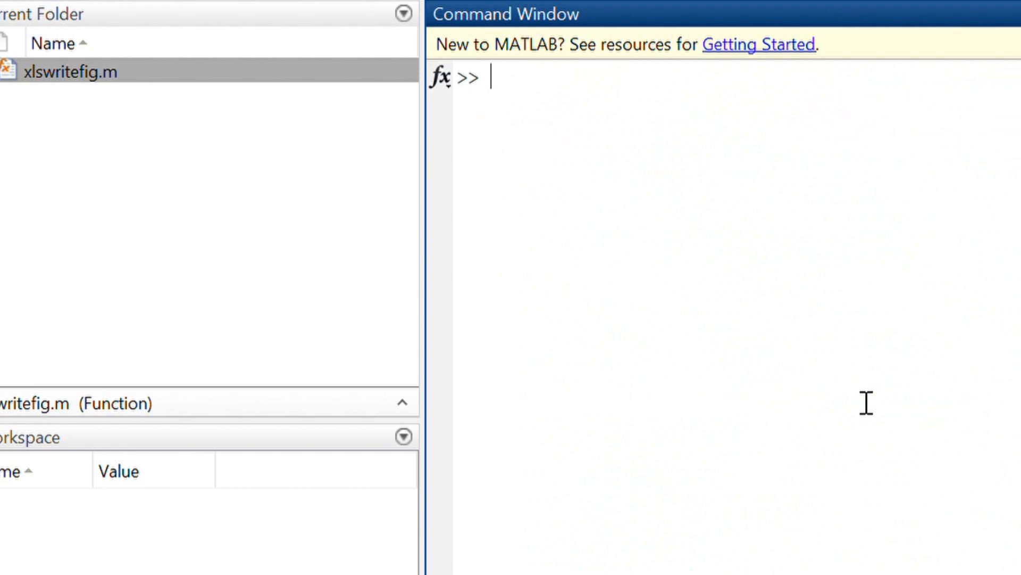
Show the help text for xlswrite and read down to its Examples section
text(help xlswr)
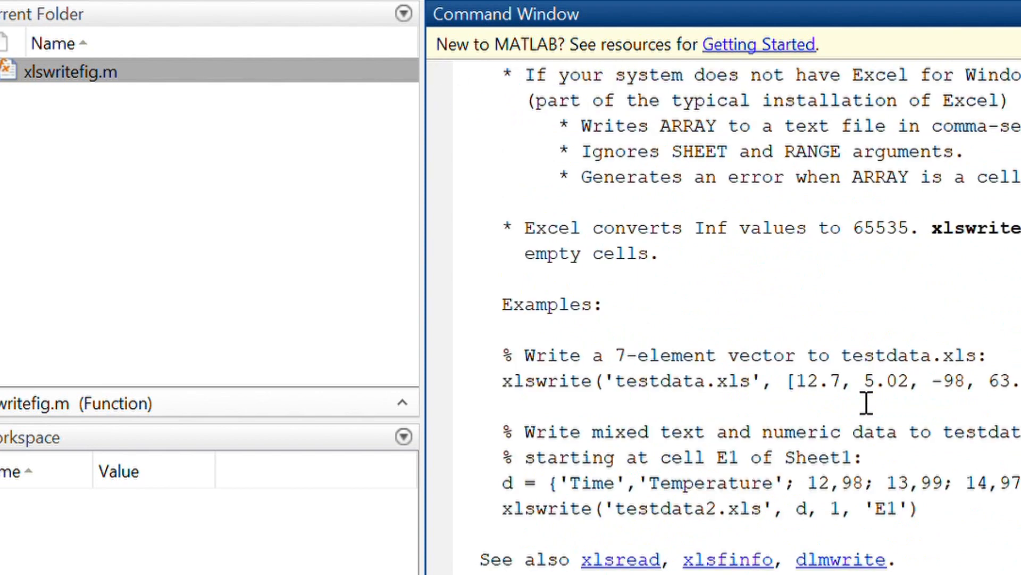
text(help xlswrite)
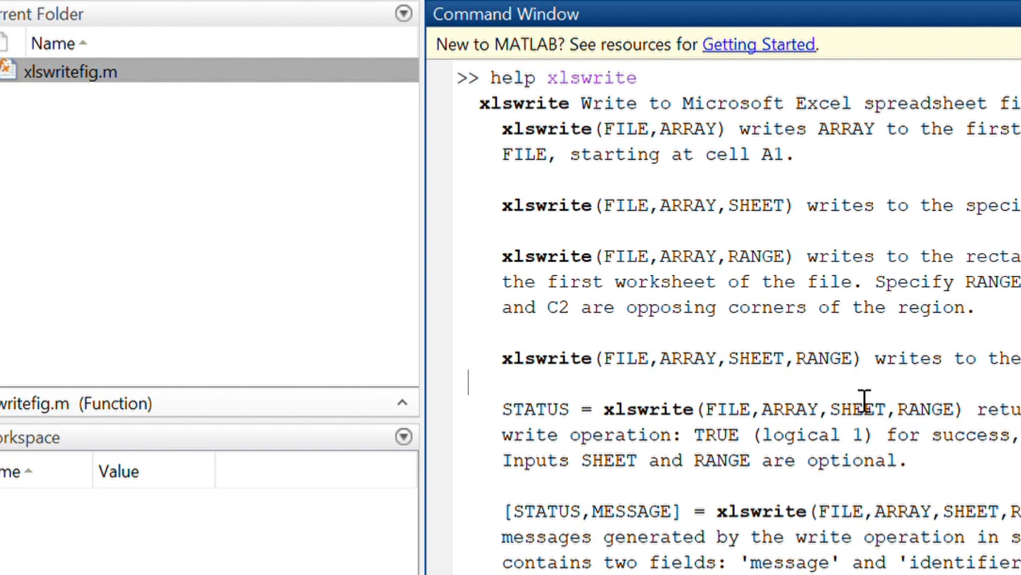
scroll(down, 3)
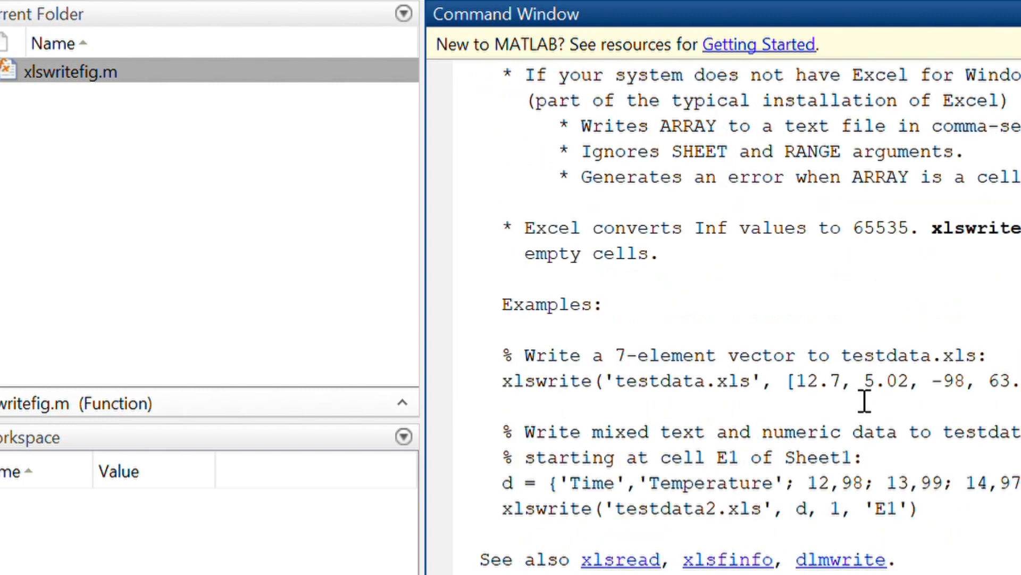
Plot the sine of 0 to 360 degrees with plot(sind(0:360))
text(plot)
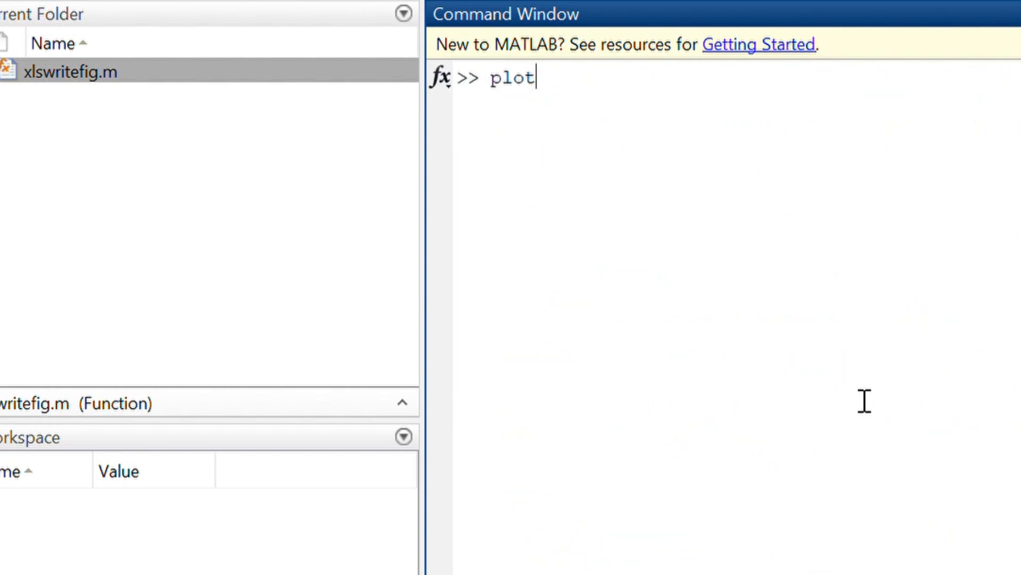
text(())
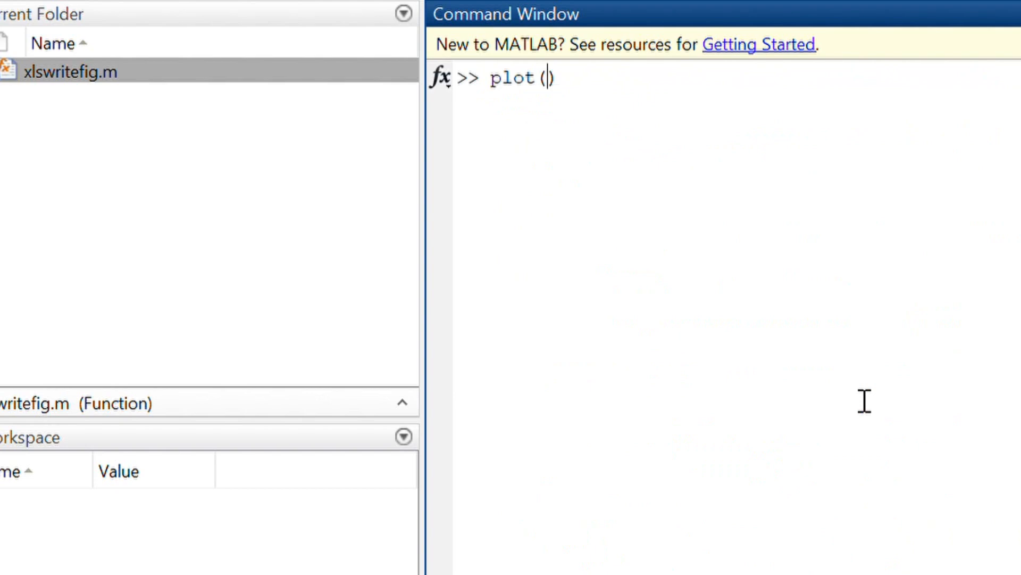
text(sind()
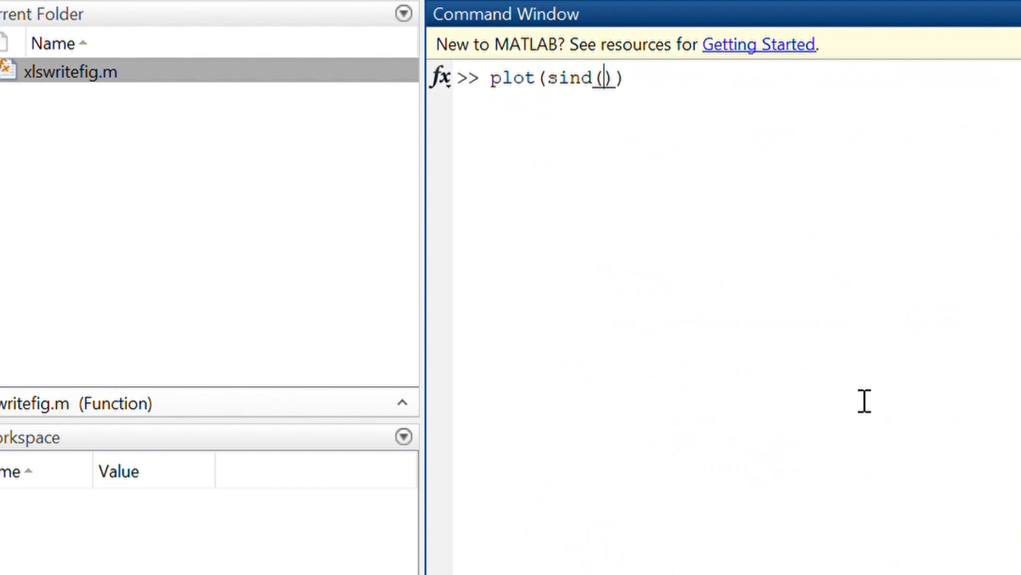
text(0:360)
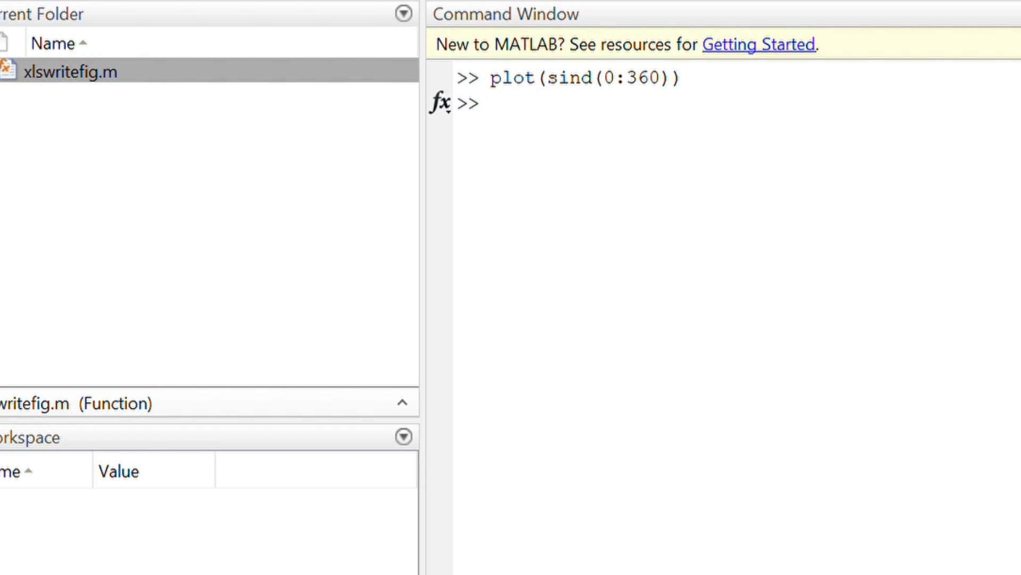
Run drawnow to render the figure and start entering xlswritefig
text(draw now)
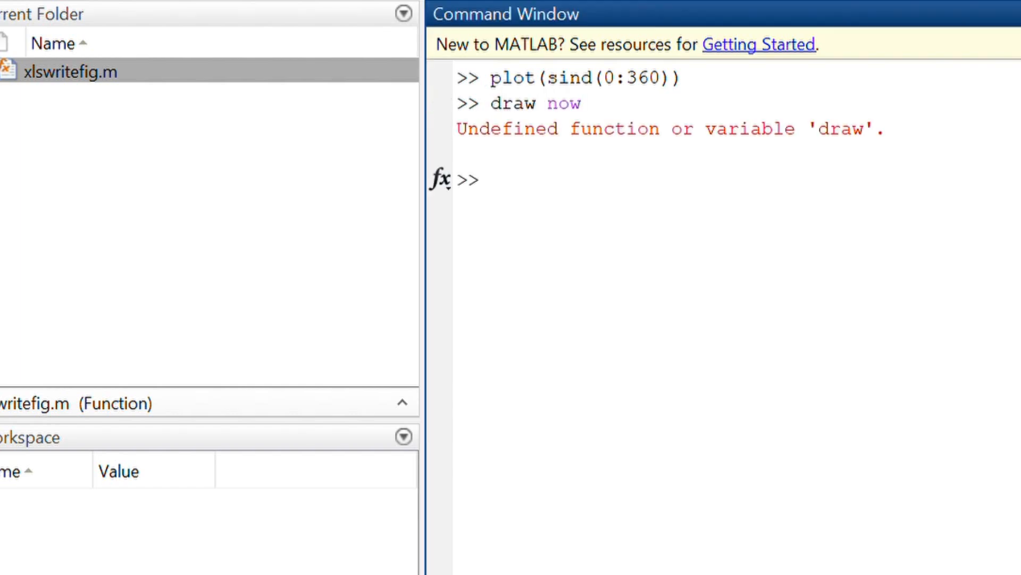
click(482, 181)
text(drawnow)
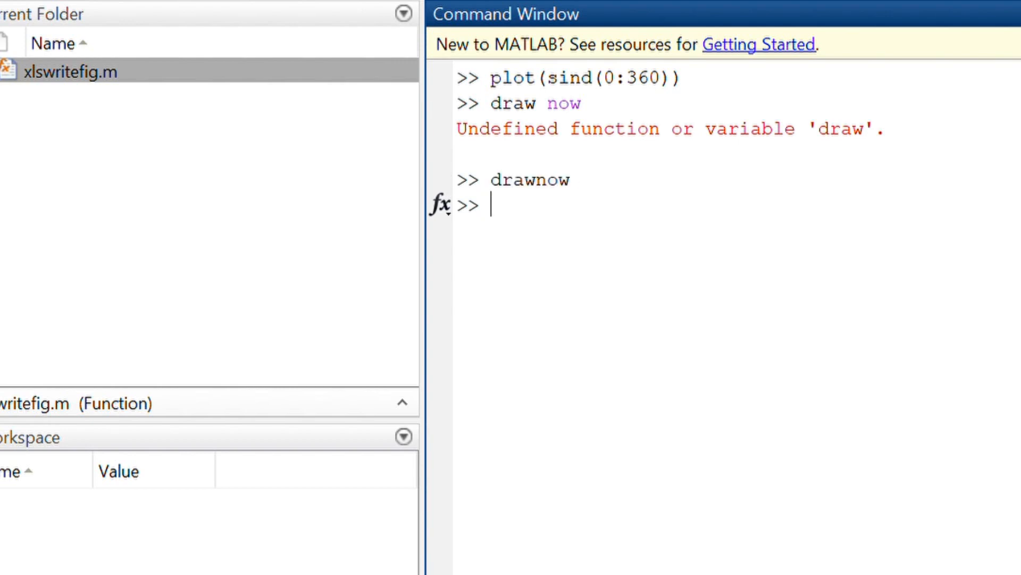
text(xls)
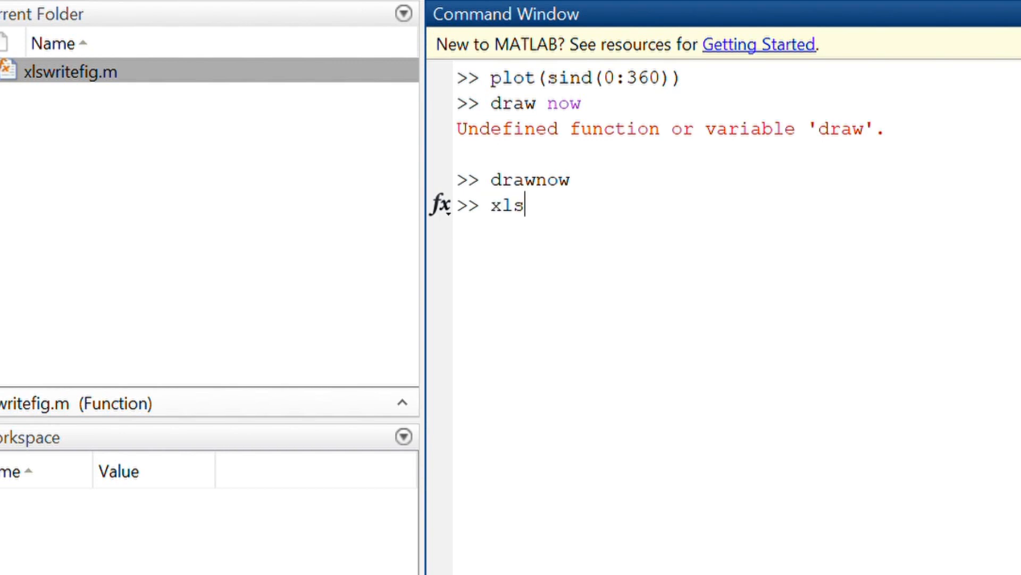
text(write)
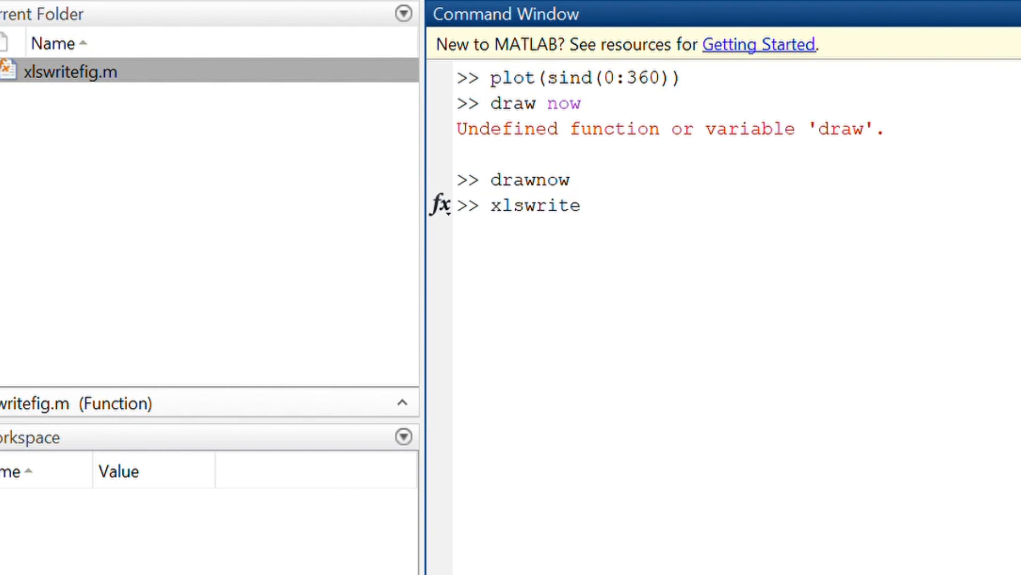
text(fig)
text(clc)
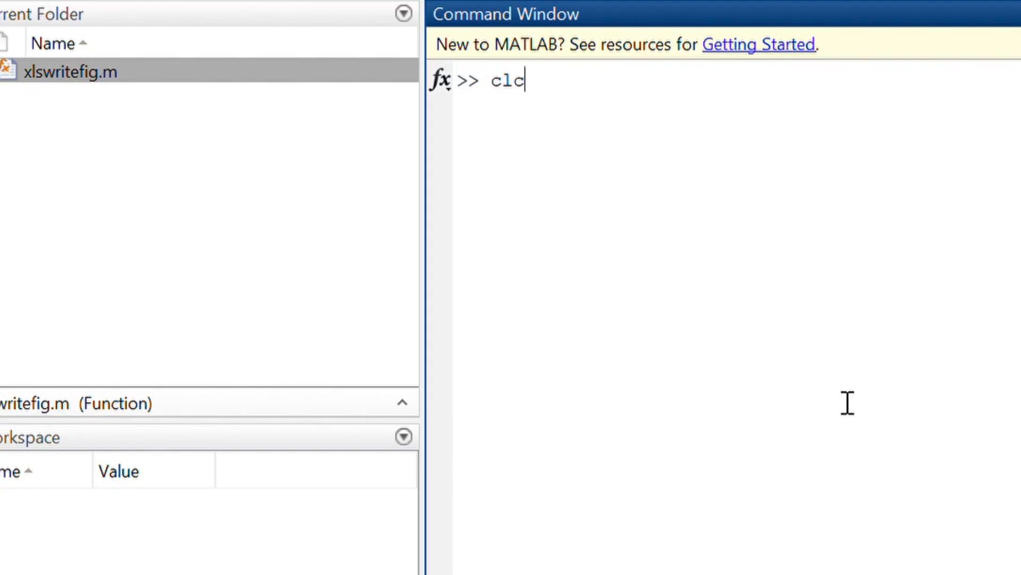
Edit the recalled command to plot 100 random values with plot(rand(1,100))
text(plot(sind(0:360)))
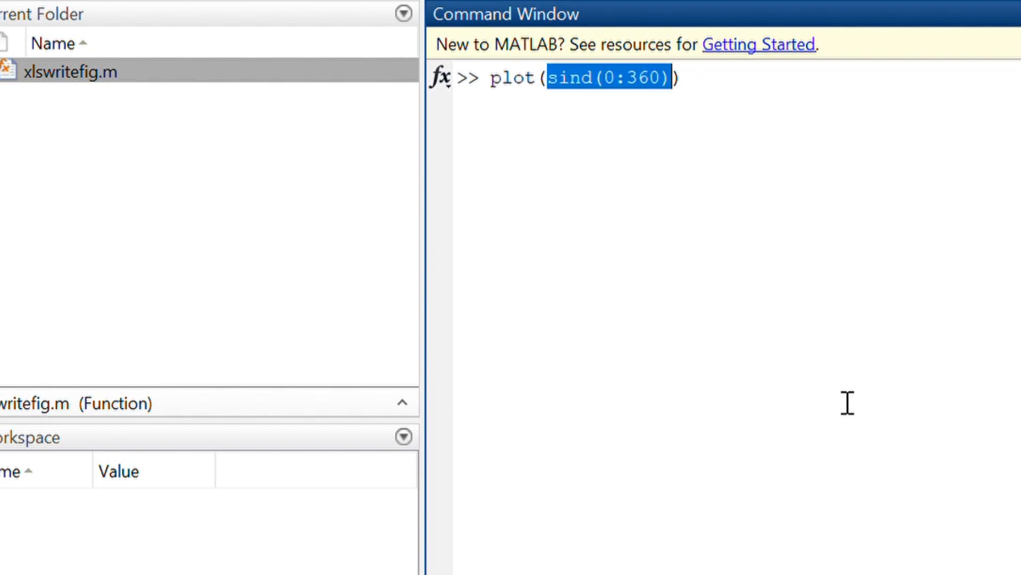
text(rand())
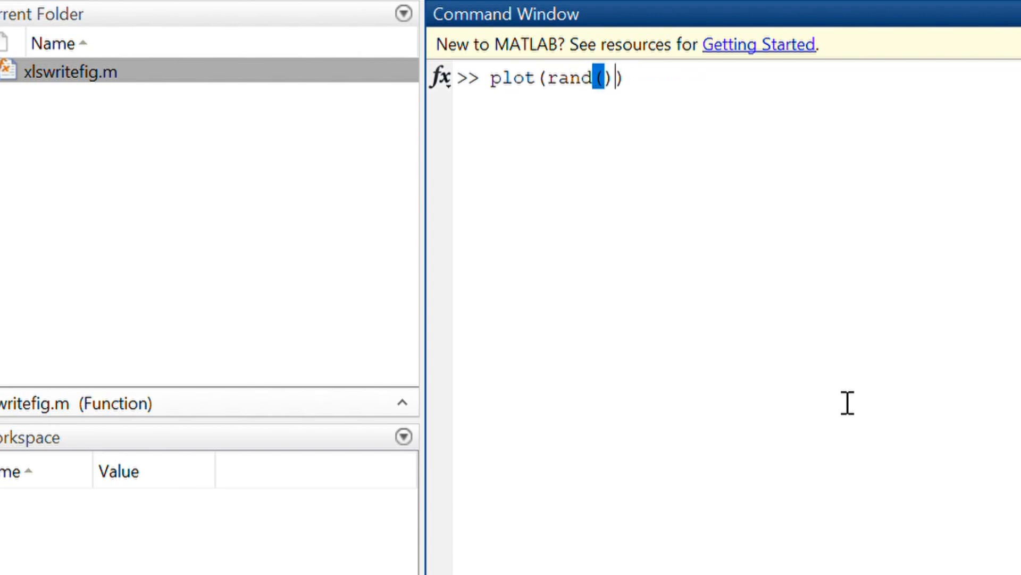
text(1:100)
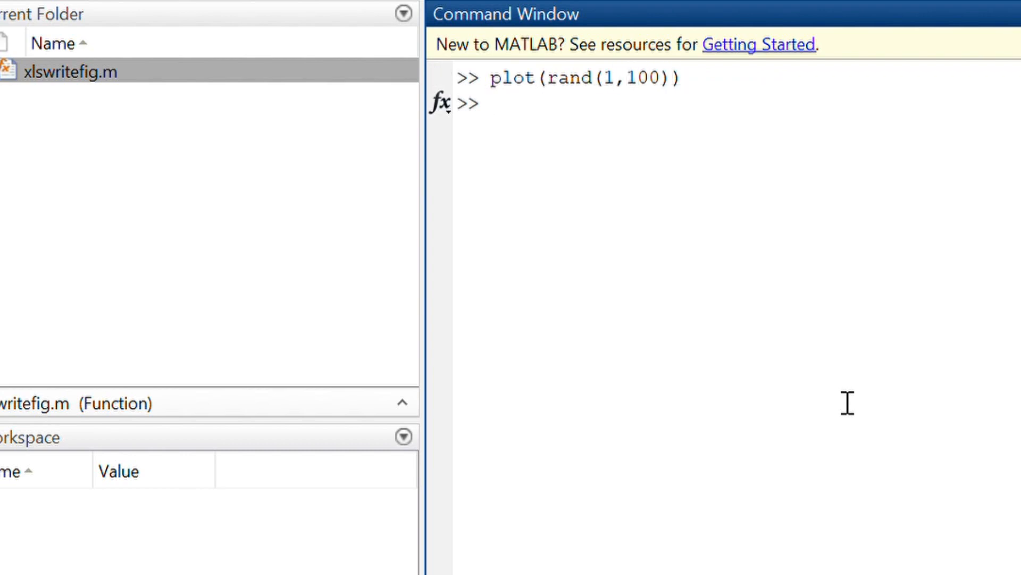
Run drawnow to render the figure and begin entering xlswritefig
text(drawnow)
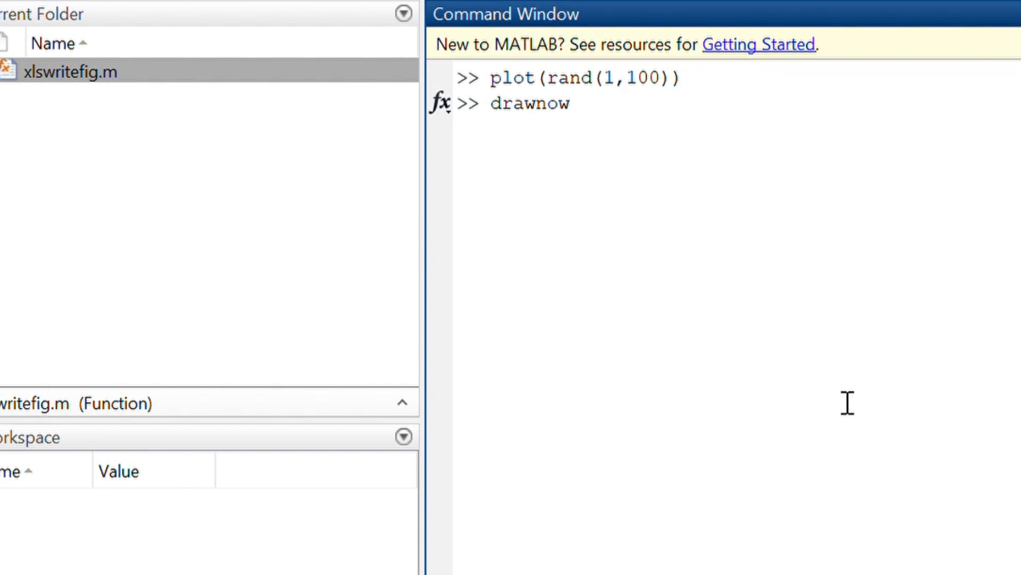
text(x;)
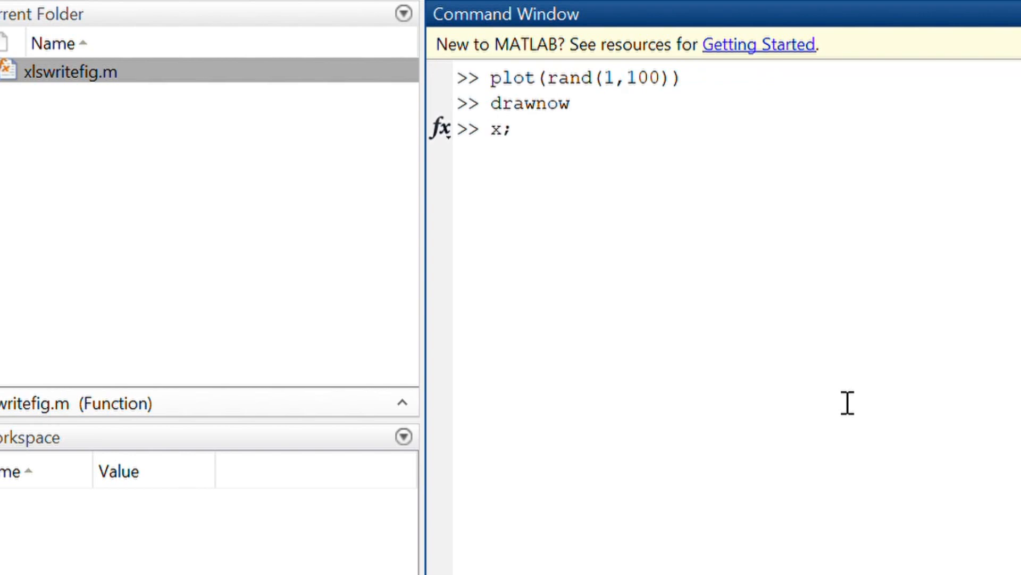
text(ls)
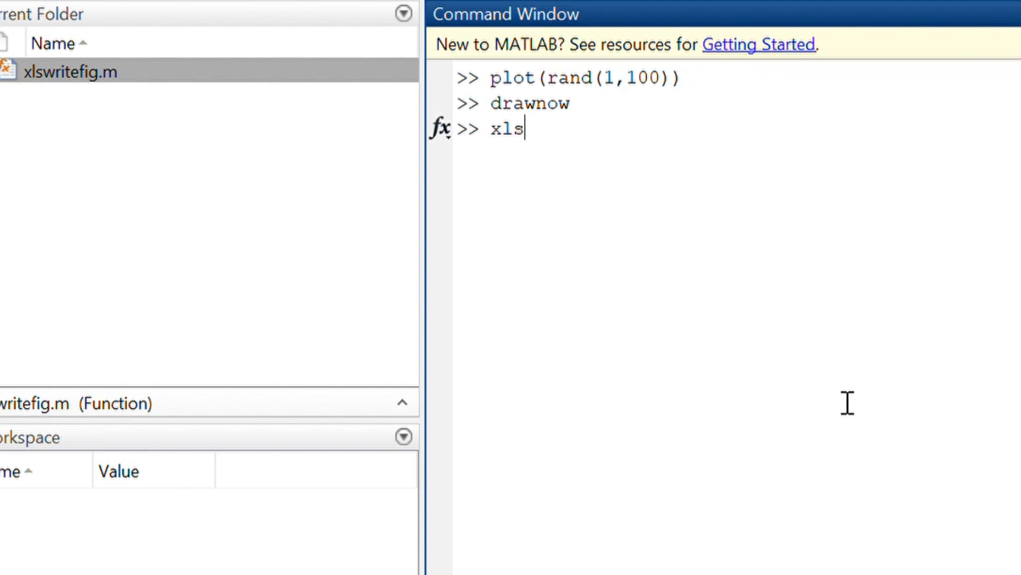